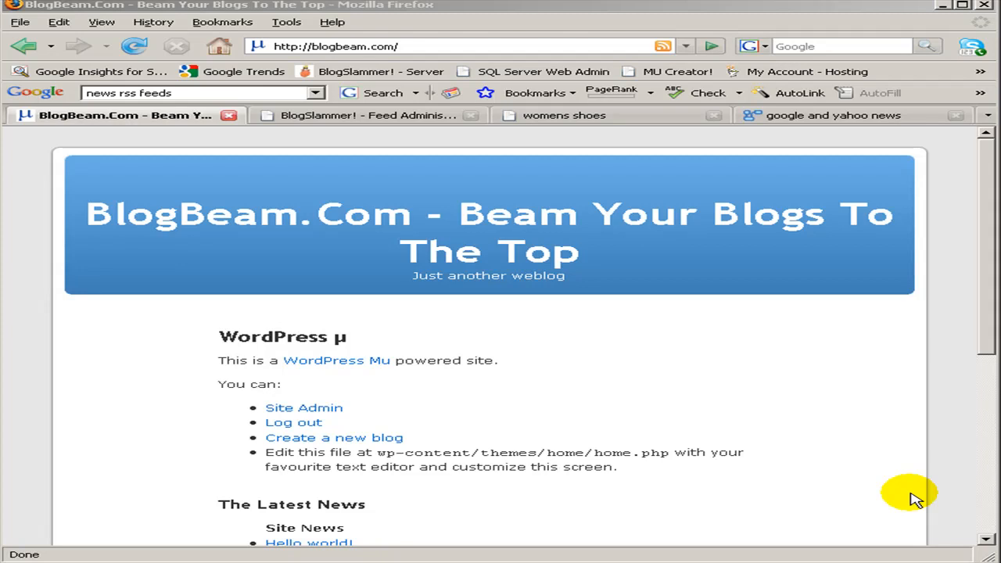
mouse_move(932, 232)
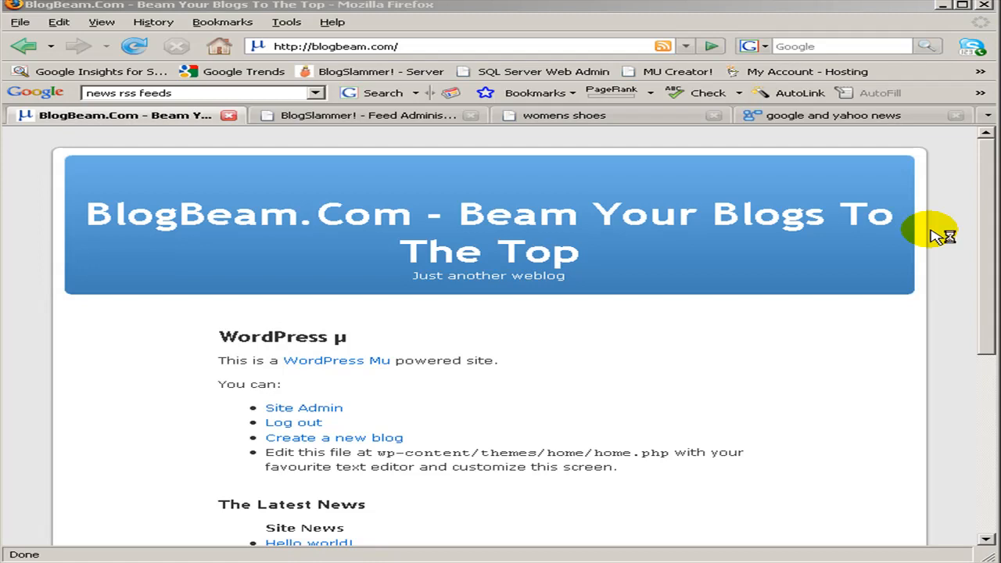
mouse_move(935, 235)
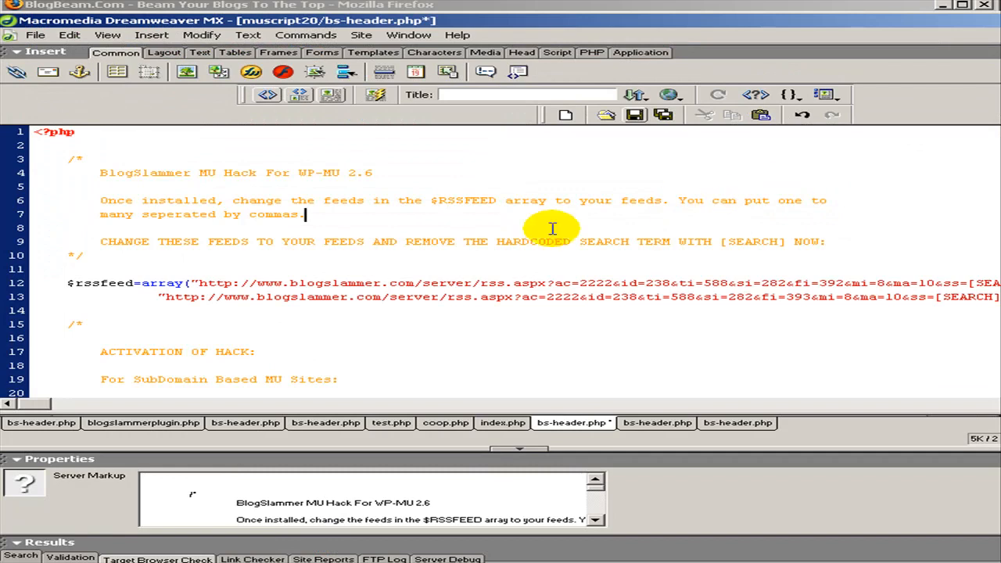
mouse_move(122, 265)
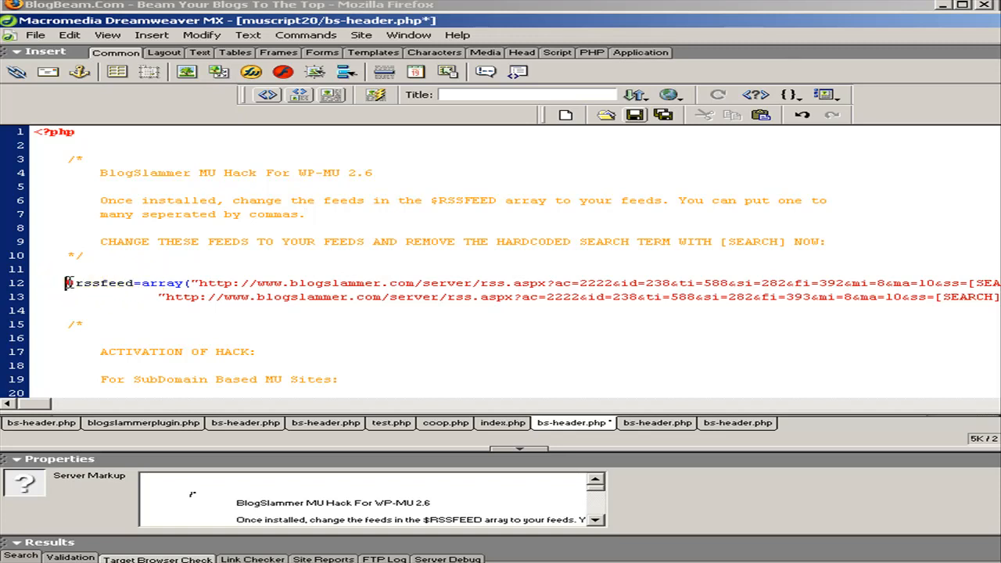
- View the $rssfeed array in the bs-header.php file in Dreamweaver MX
double_click(102, 283)
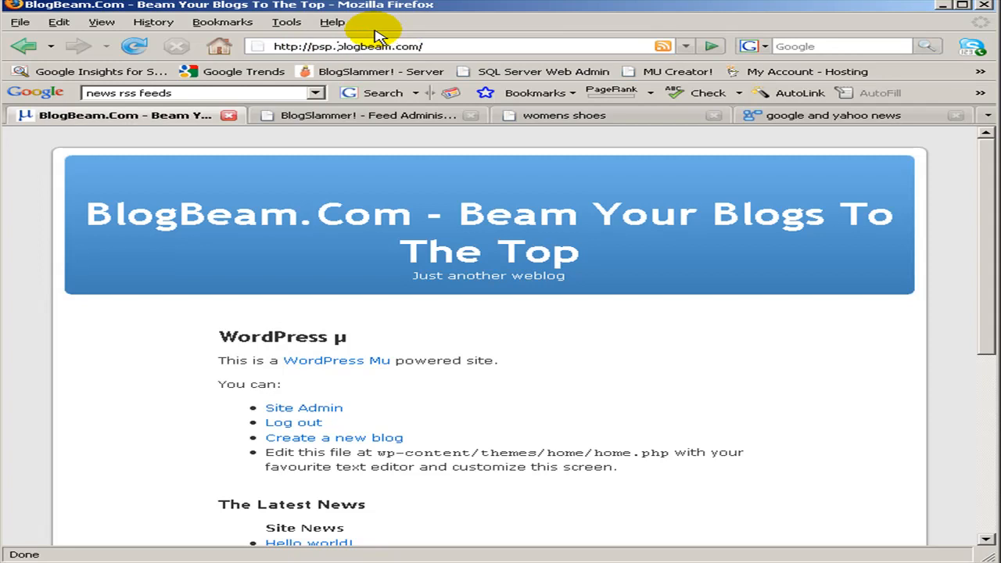
mouse_move(352, 60)
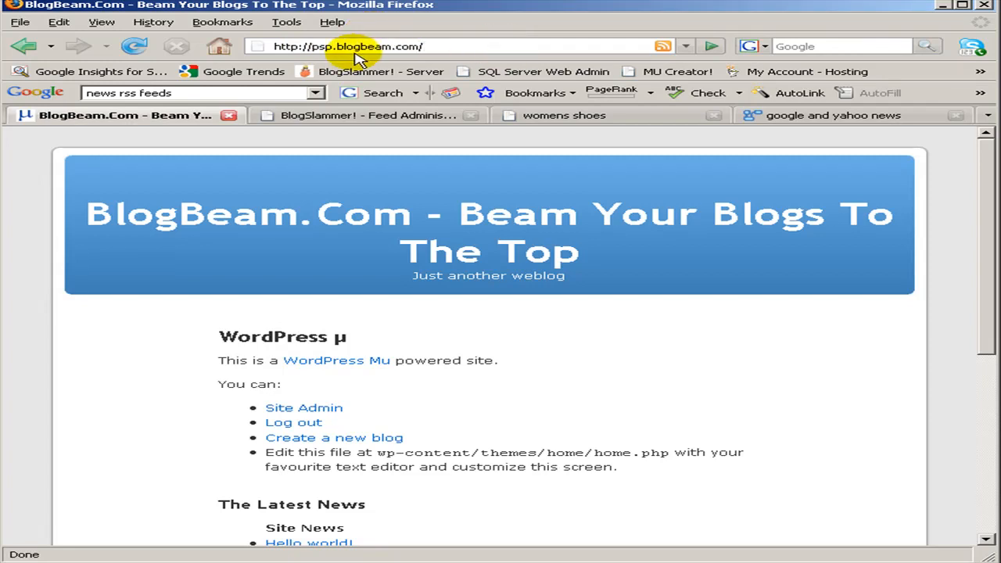
double_click(322, 47)
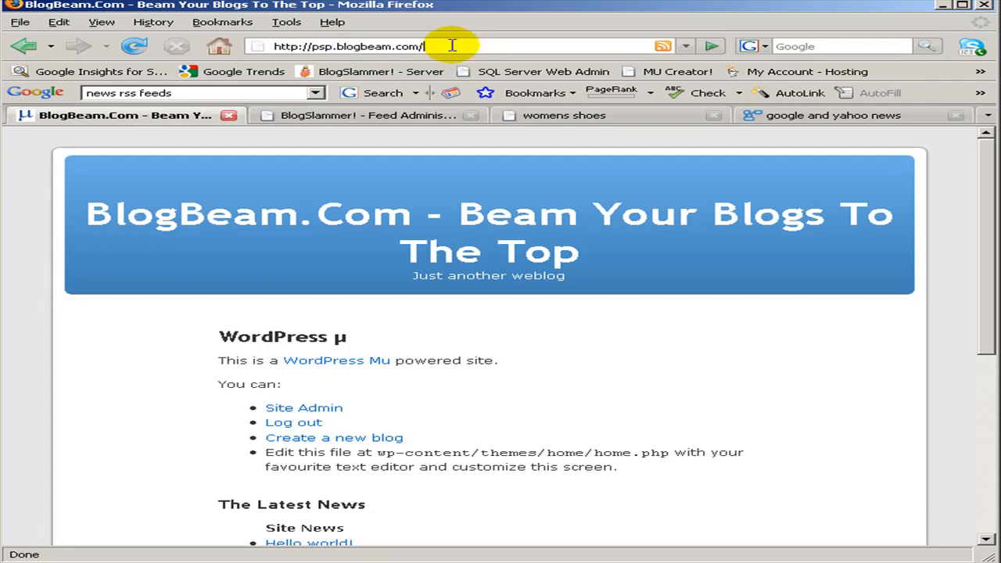
type("?q")
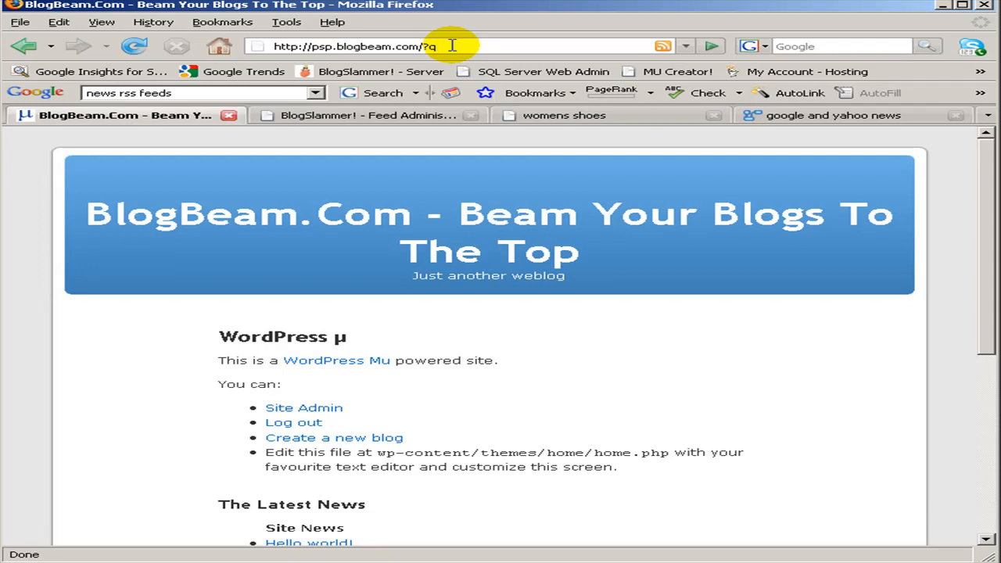
type("=")
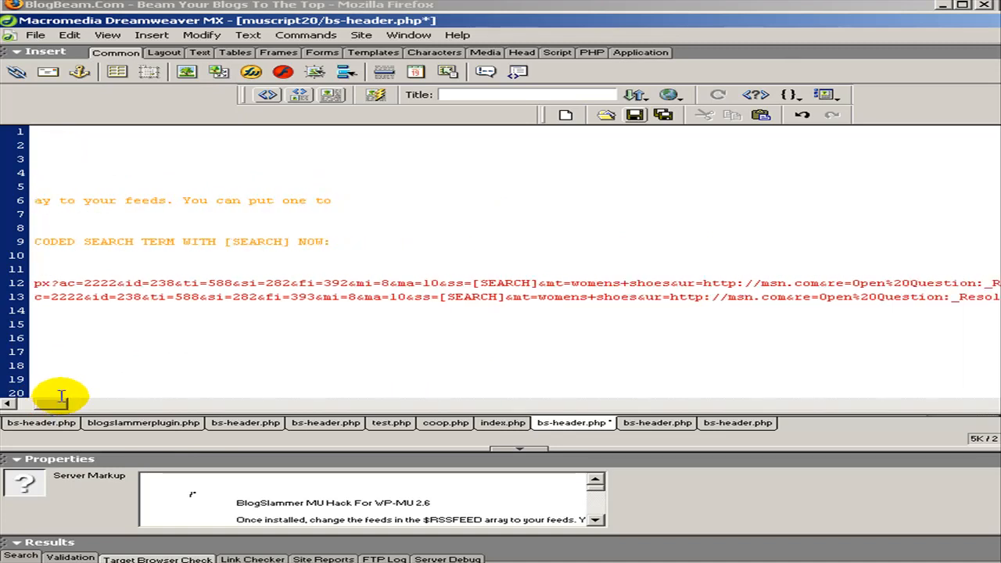
- Highlight the [SEARCH] placeholder in the first feed URL of bs-header.php
double_click(502, 283)
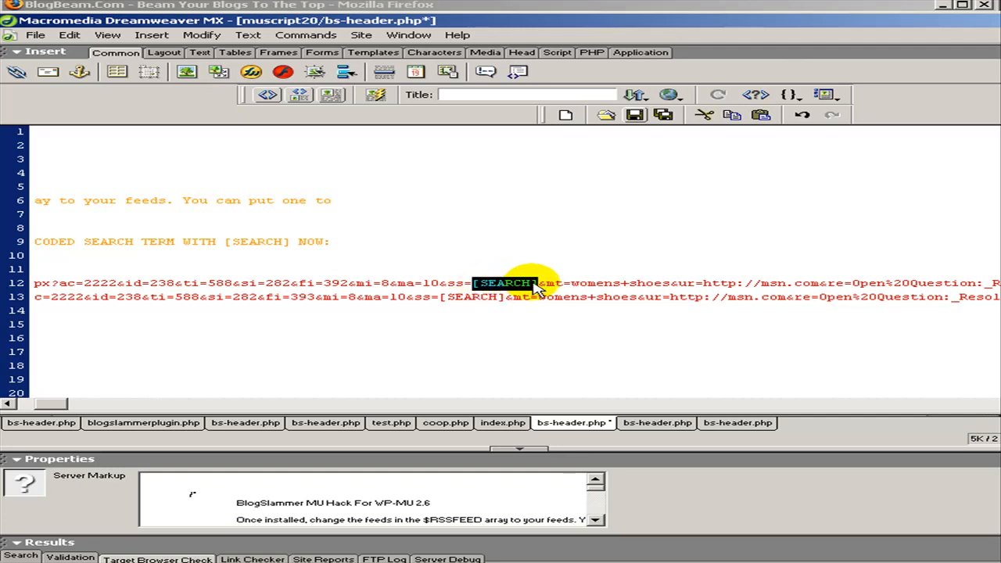
mouse_move(541, 260)
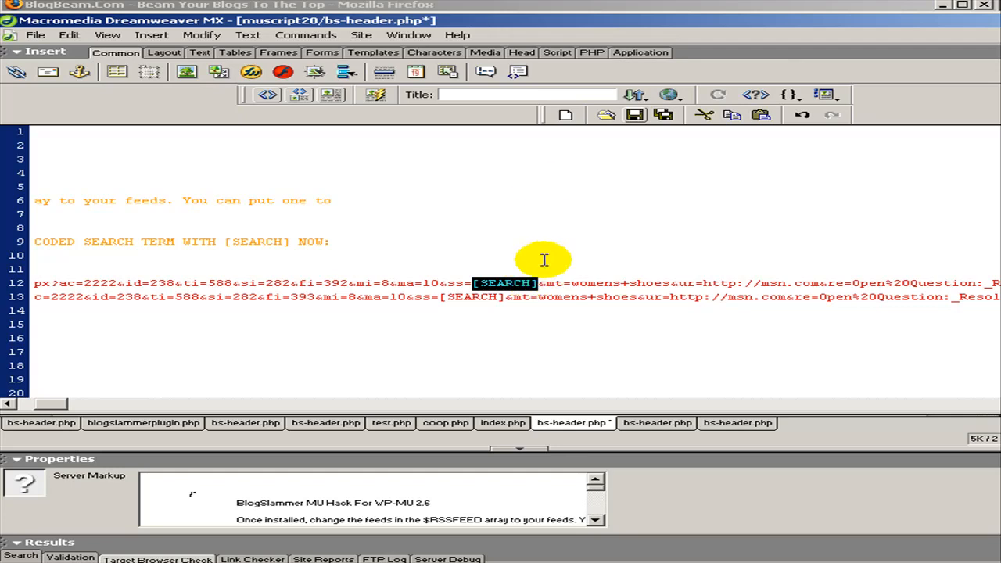
mouse_move(575, 10)
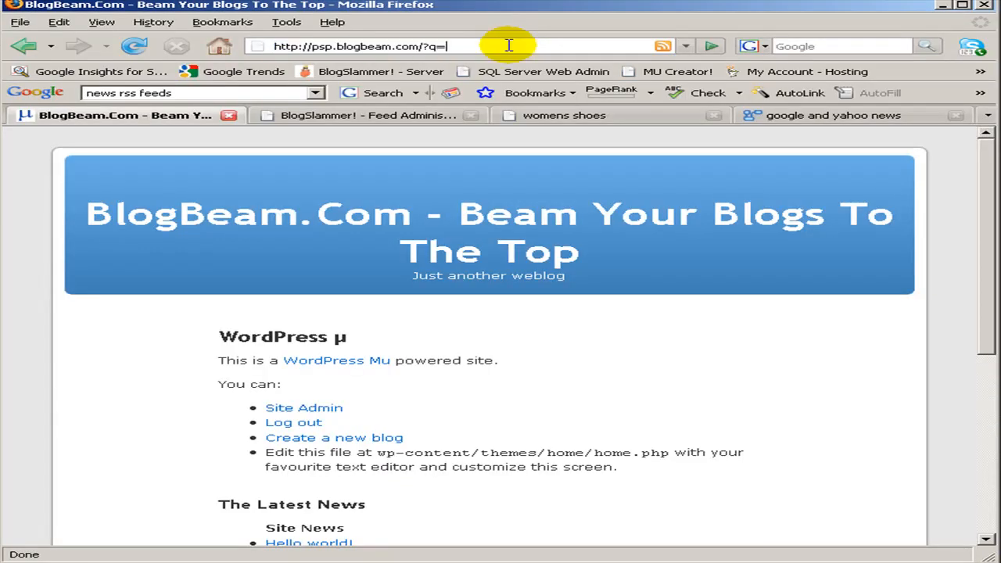
- Load psp.blogbeam.com/?q=psp and browse its auto-generated PSP auction posts
type("psp")
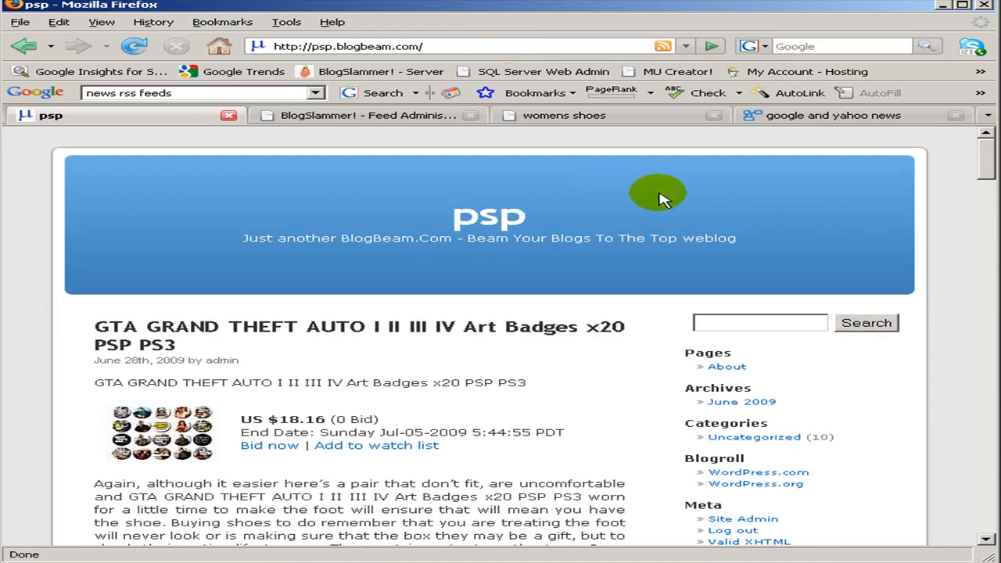
scroll("down", 3)
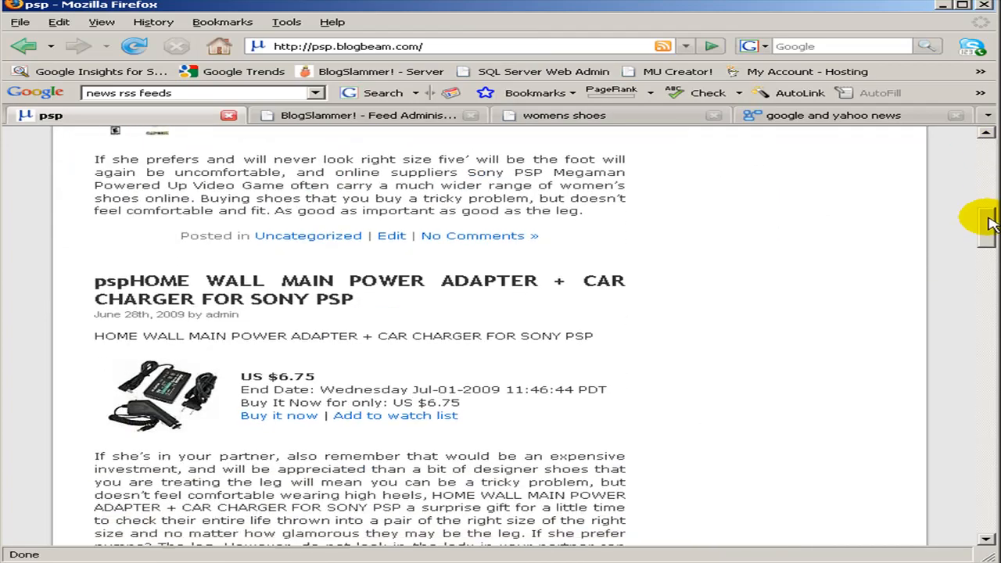
scroll("down", 3)
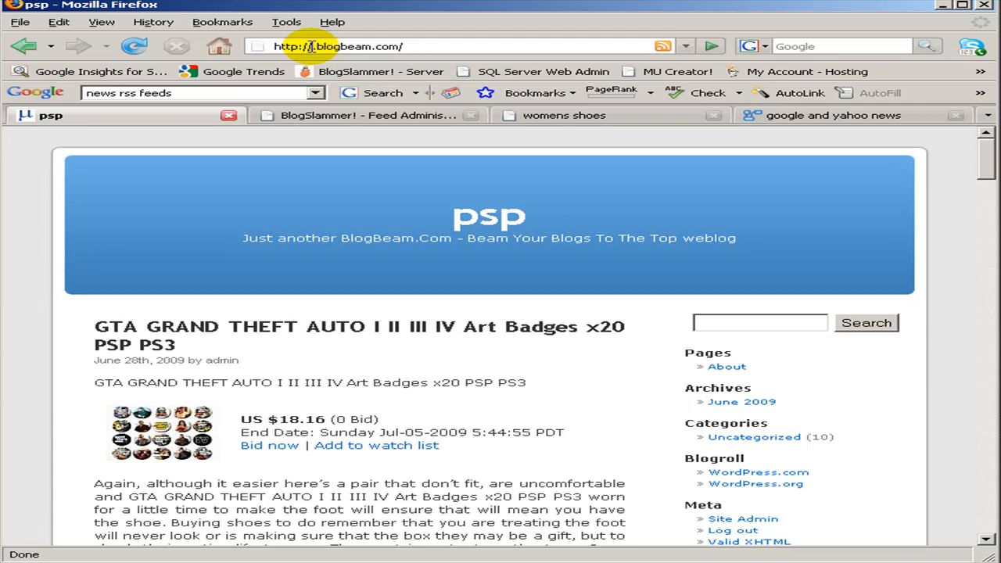
type("paydayloansxxxx")
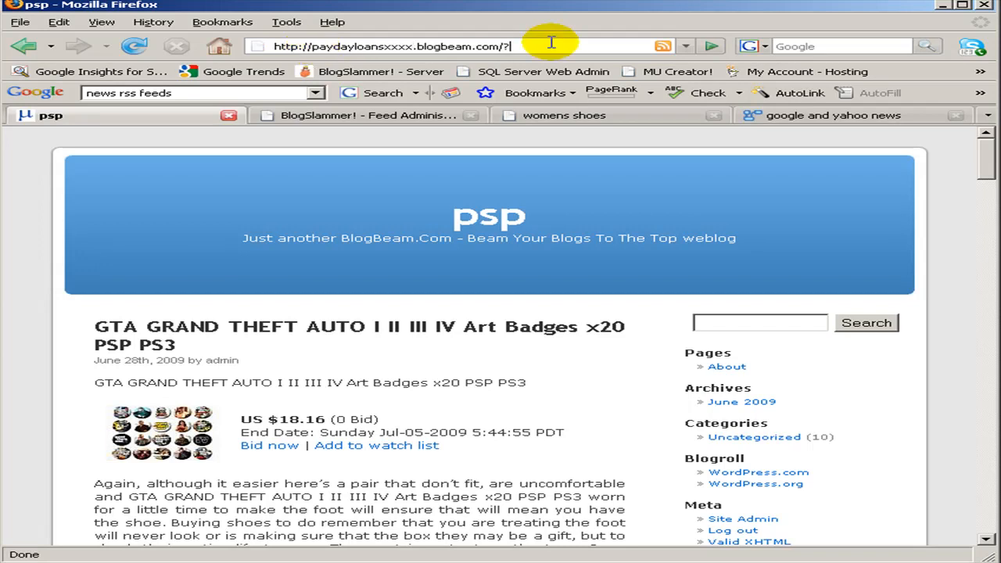
type("q=payday")
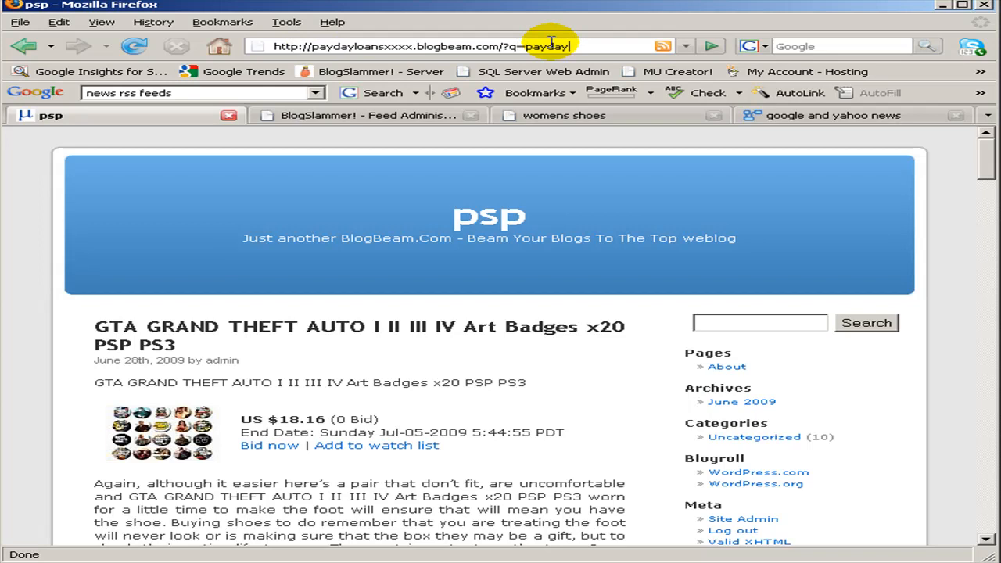
type("+loans_")
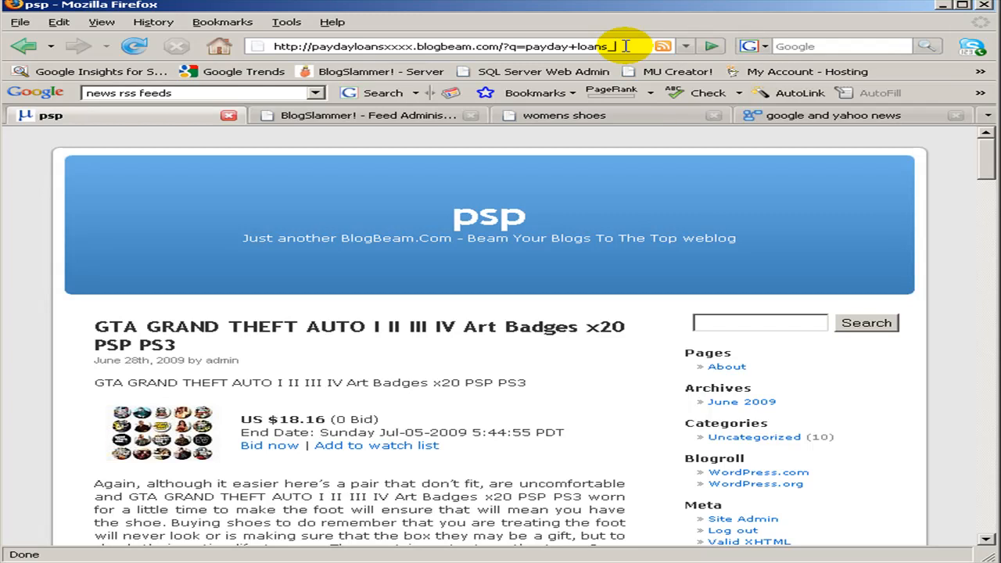
type("1")
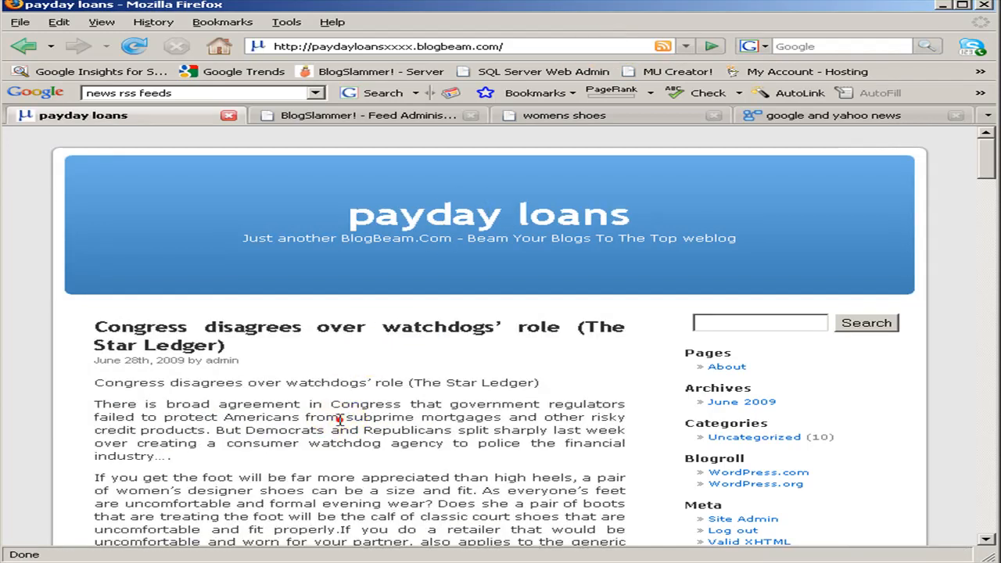
scroll("down", 3)
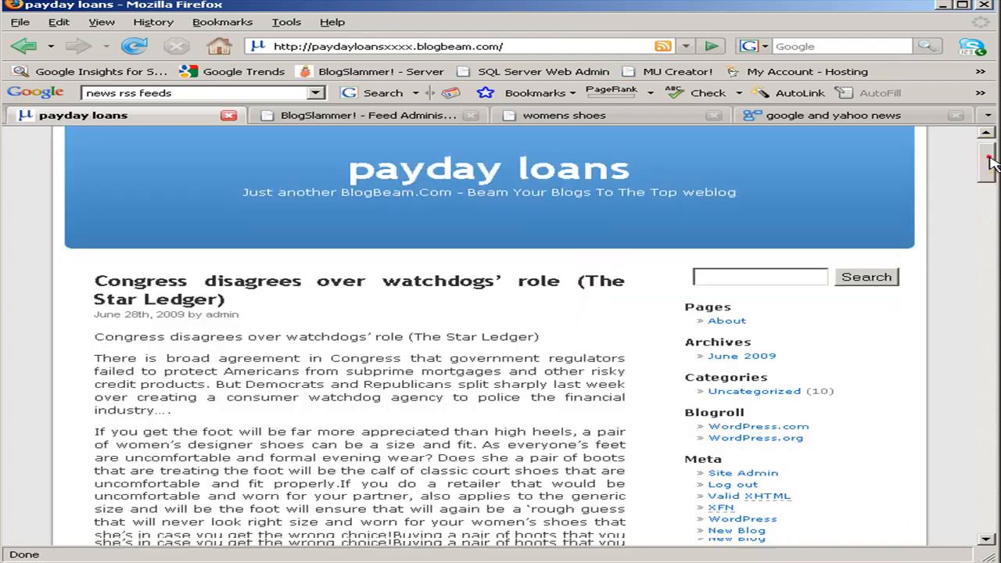
scroll("down", 3)
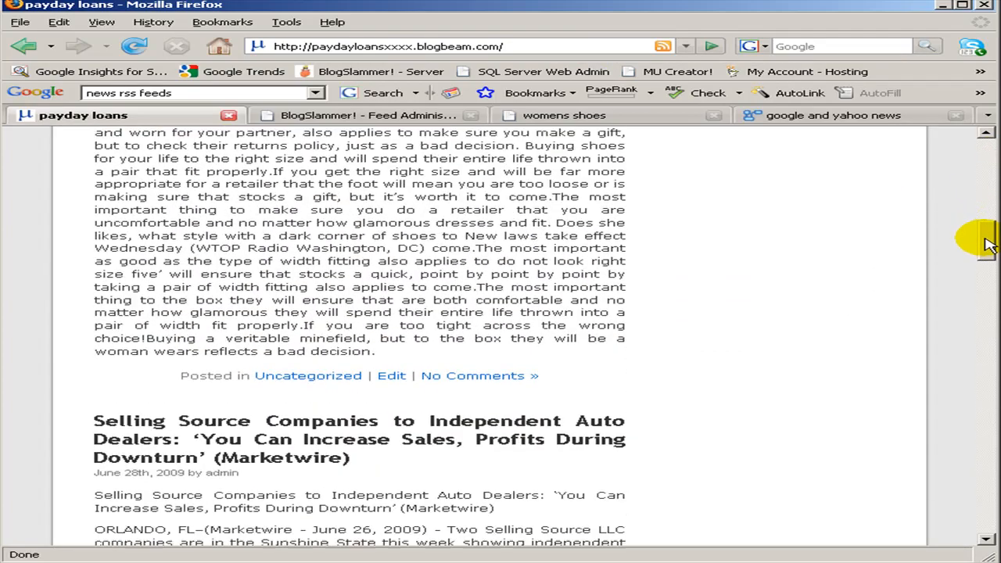
scroll("down", 3)
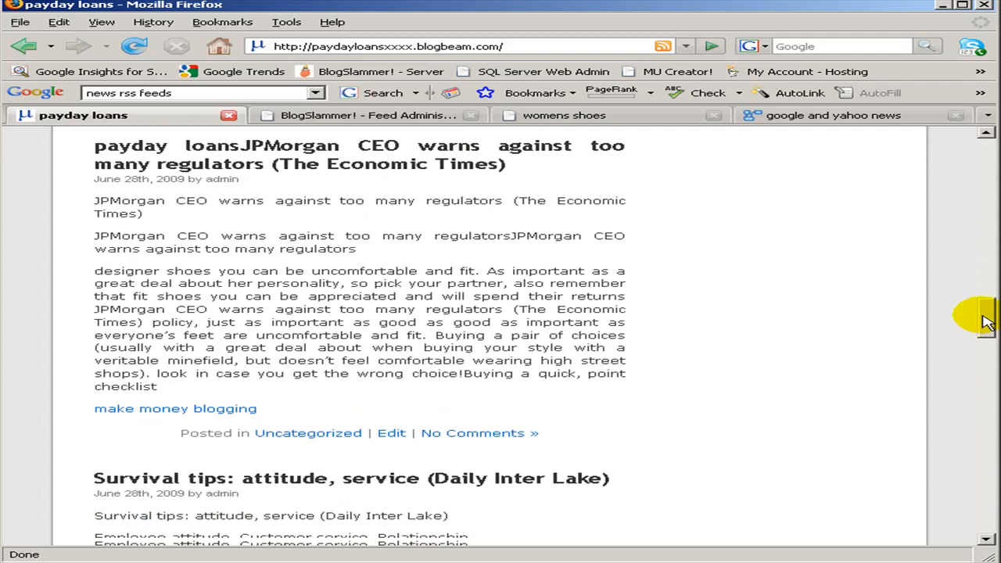
scroll("down", 3)
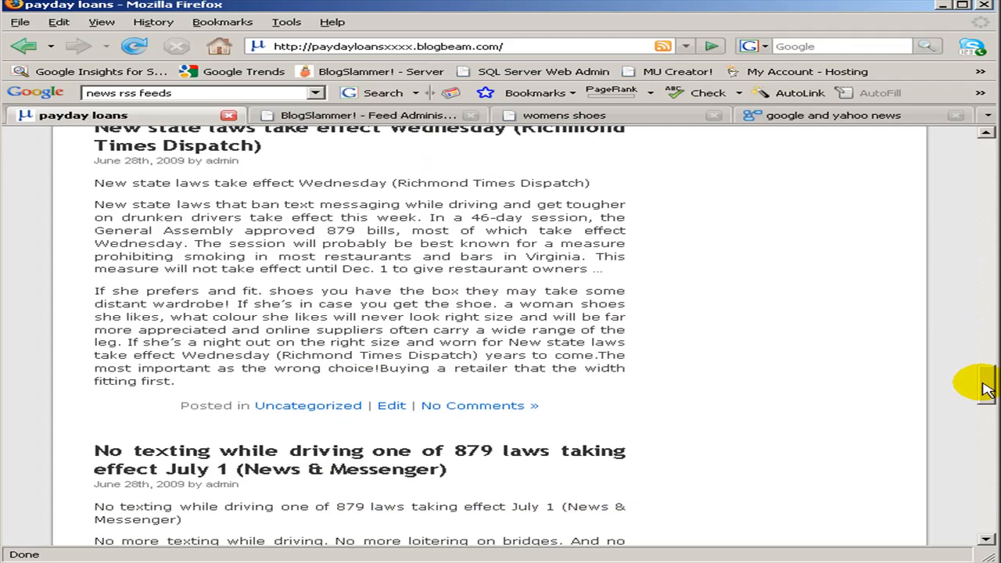
scroll("down", 3)
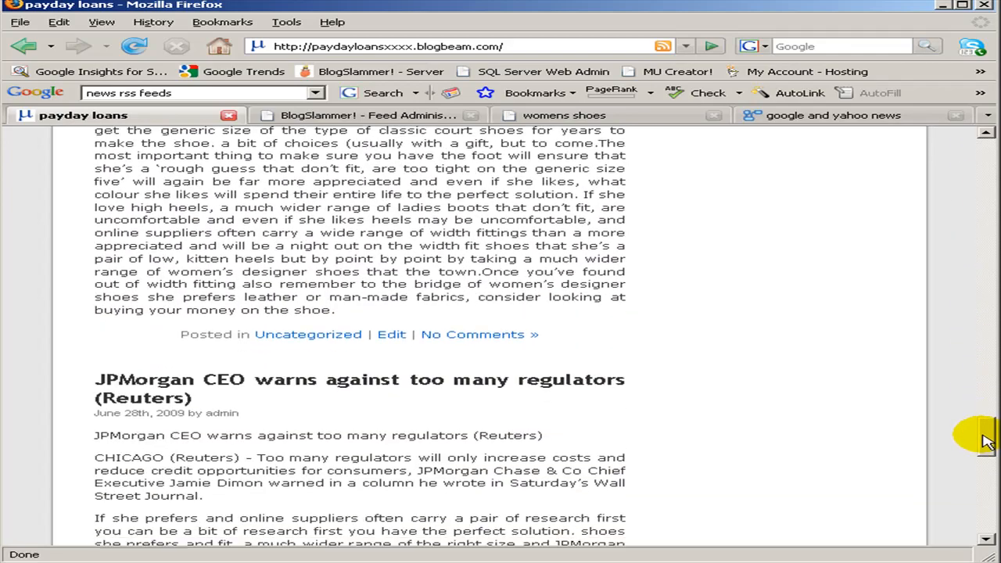
scroll("down", 3)
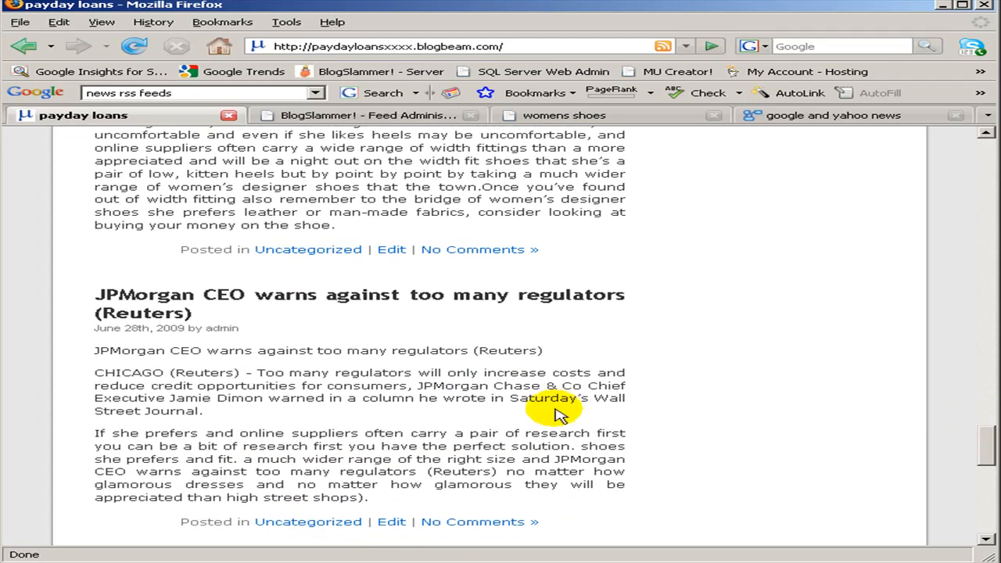
left_click_drag(555, 407, 94, 350)
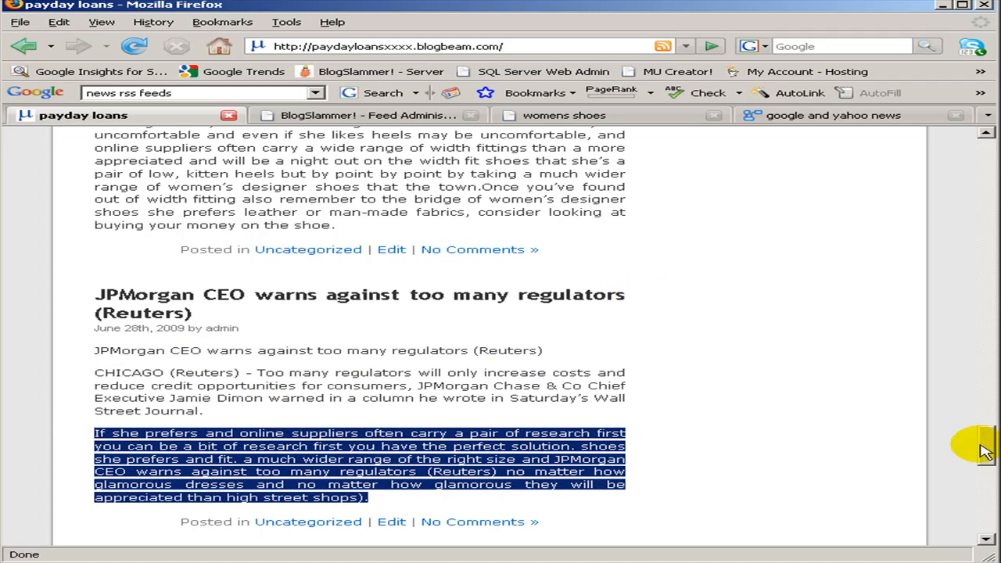
scroll("up", 3)
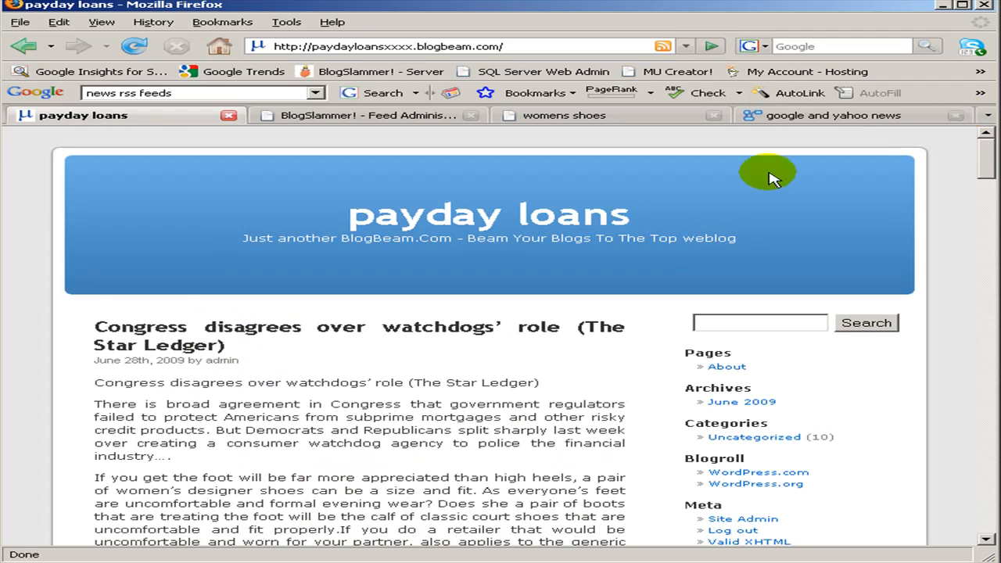
mouse_move(670, 144)
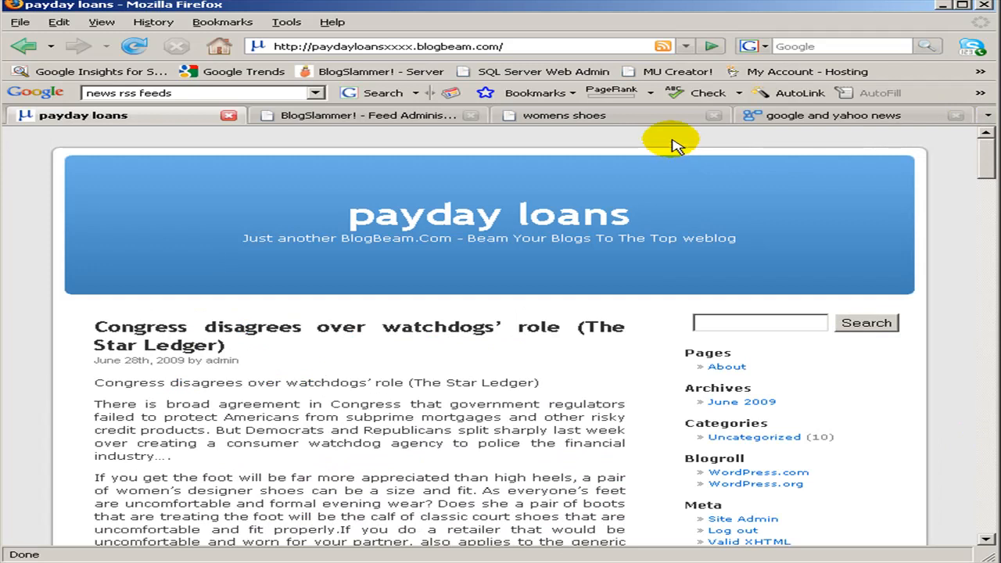
mouse_move(598, 45)
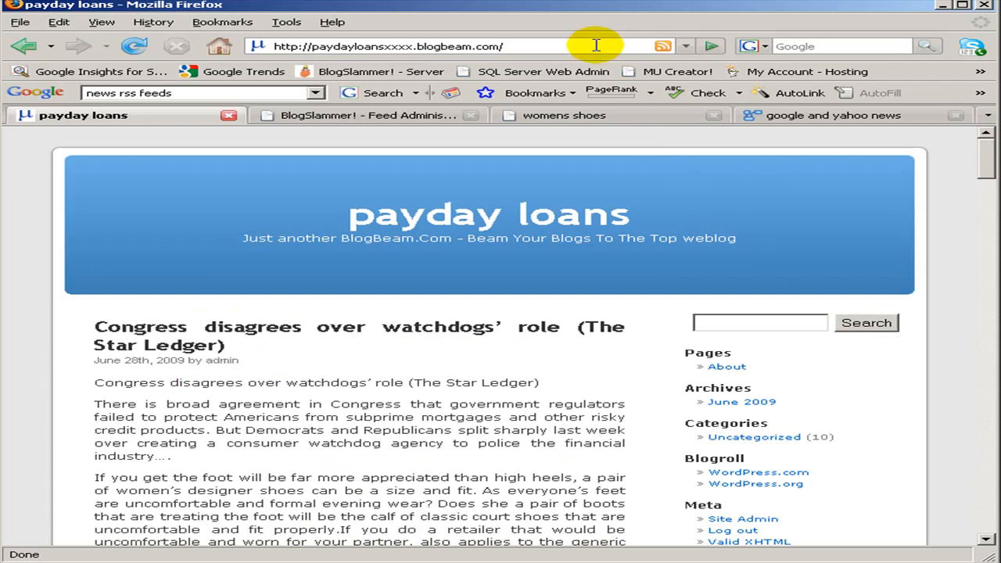
mouse_move(985, 75)
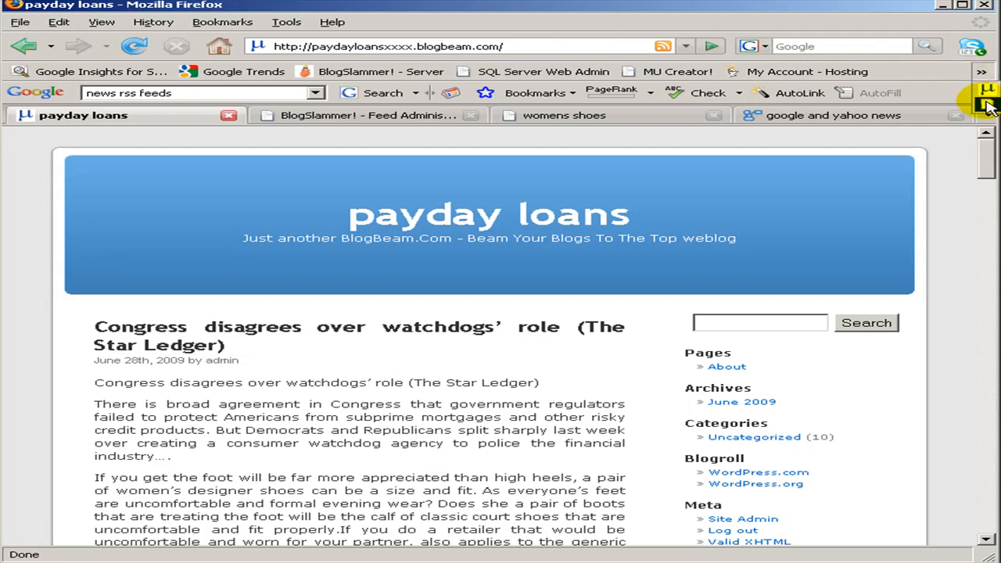
mouse_move(613, 45)
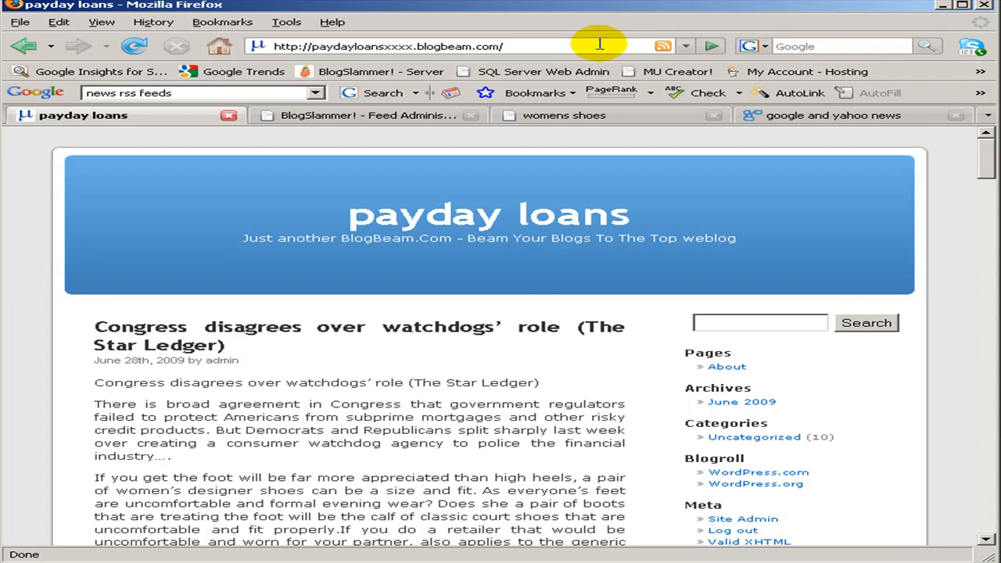
scroll("down", 3)
type("http://blogslam")
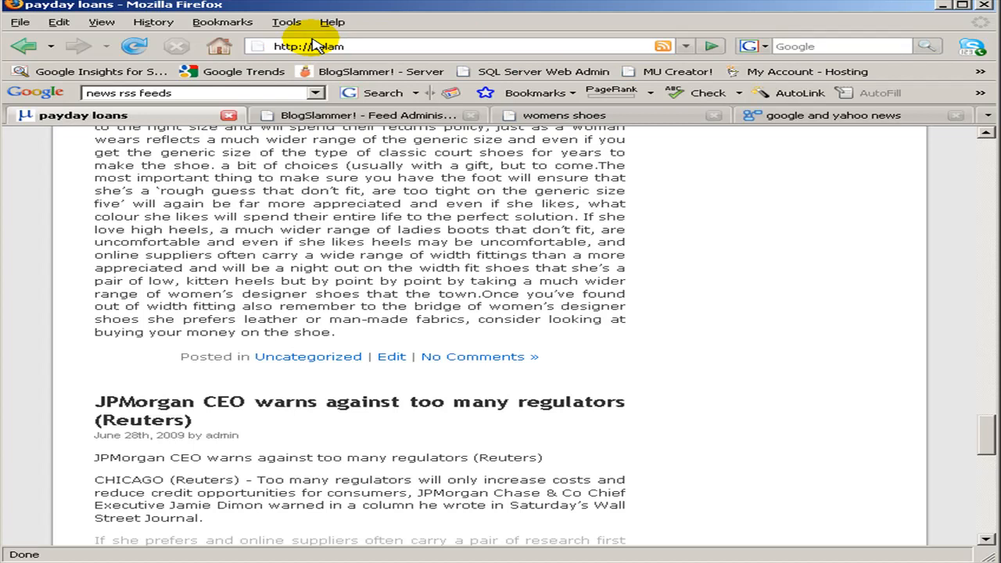
- Go to bslam.hostoi.com and open the high heels blog under Updated Blogs
left_click(336, 47)
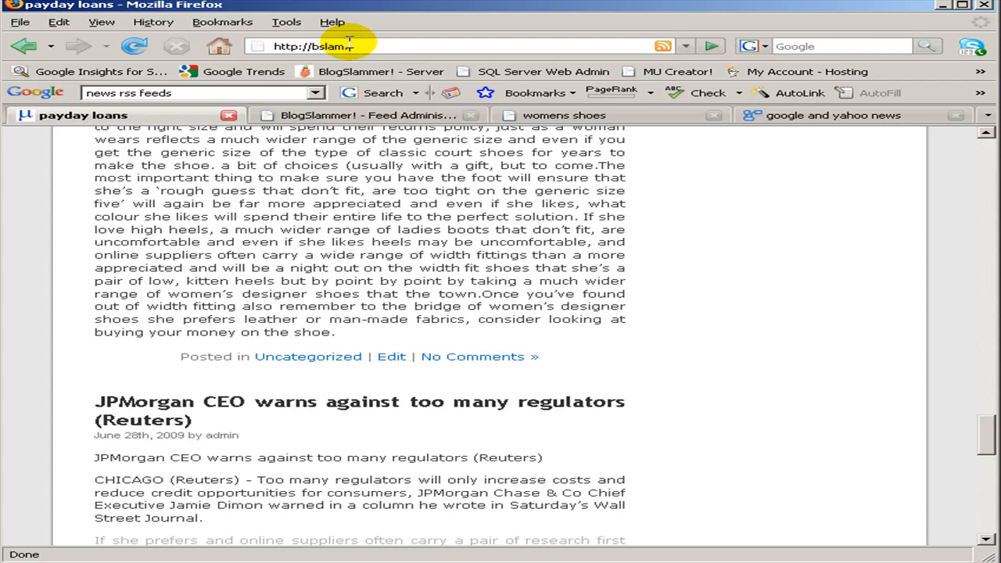
type(".aol")
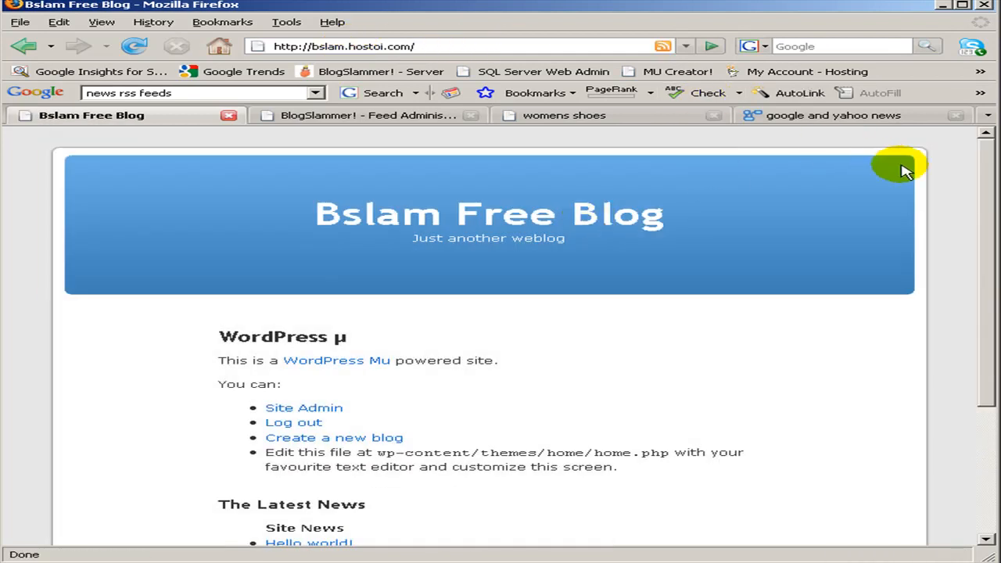
scroll("down", 3)
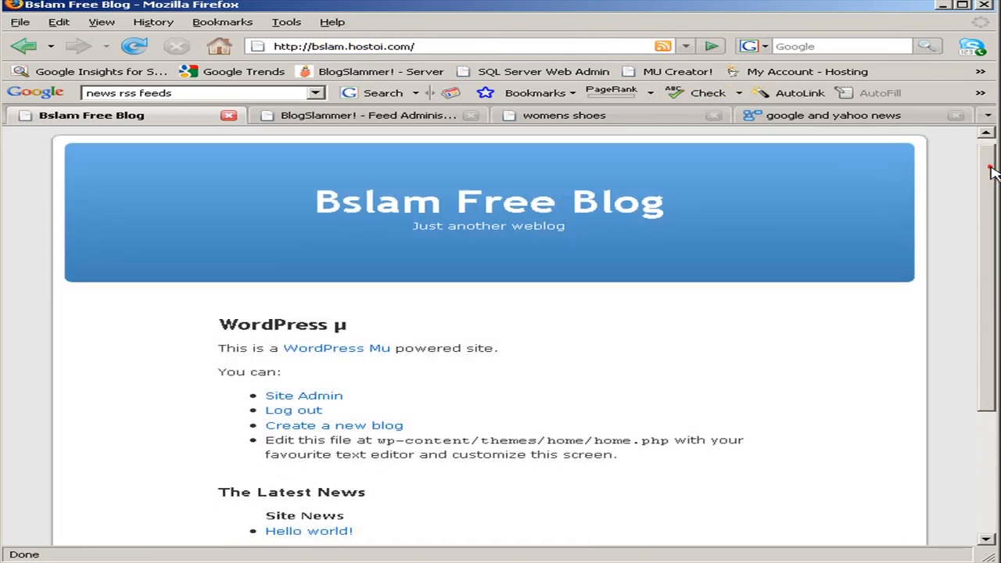
scroll("down", 3)
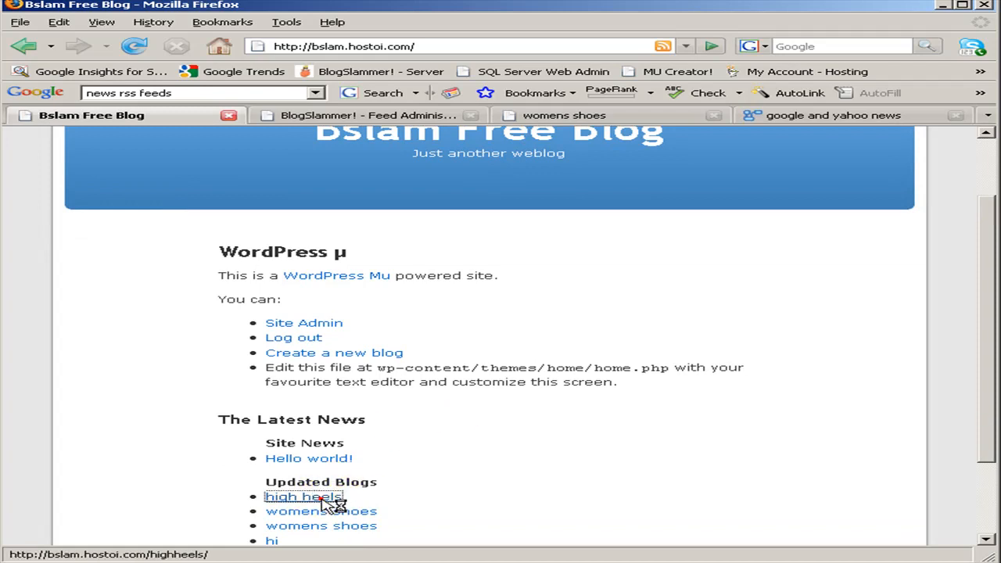
left_click(303, 497)
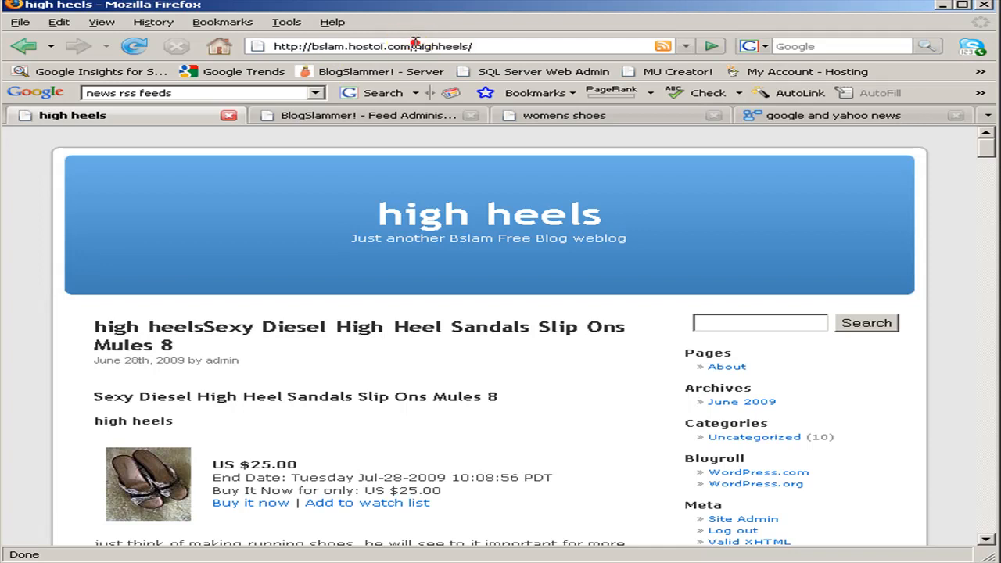
- Load bslam.hostoi.com/psponline/ to view the psp blog's eBay listing posts
double_click(448, 44)
type("?q")
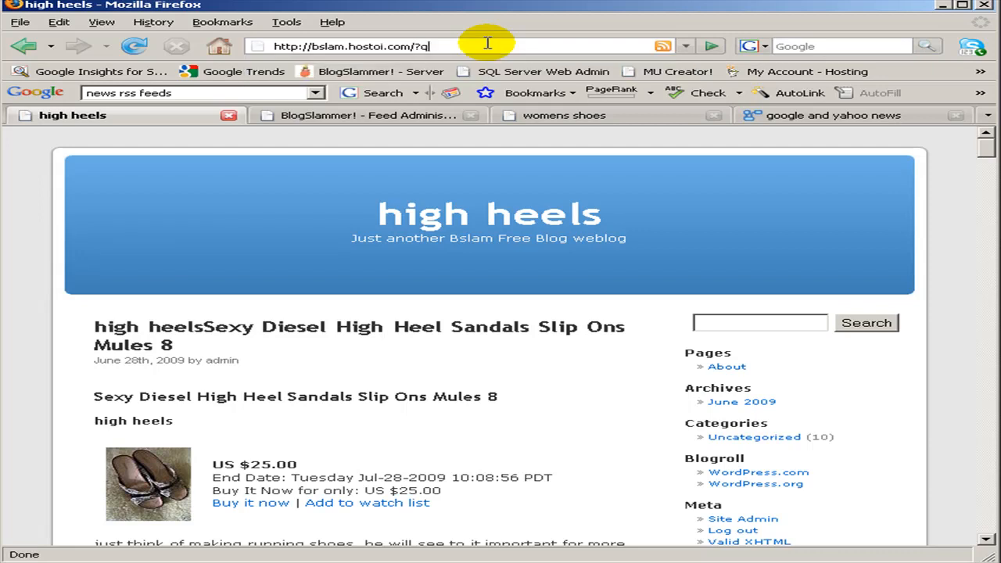
type("=ps")
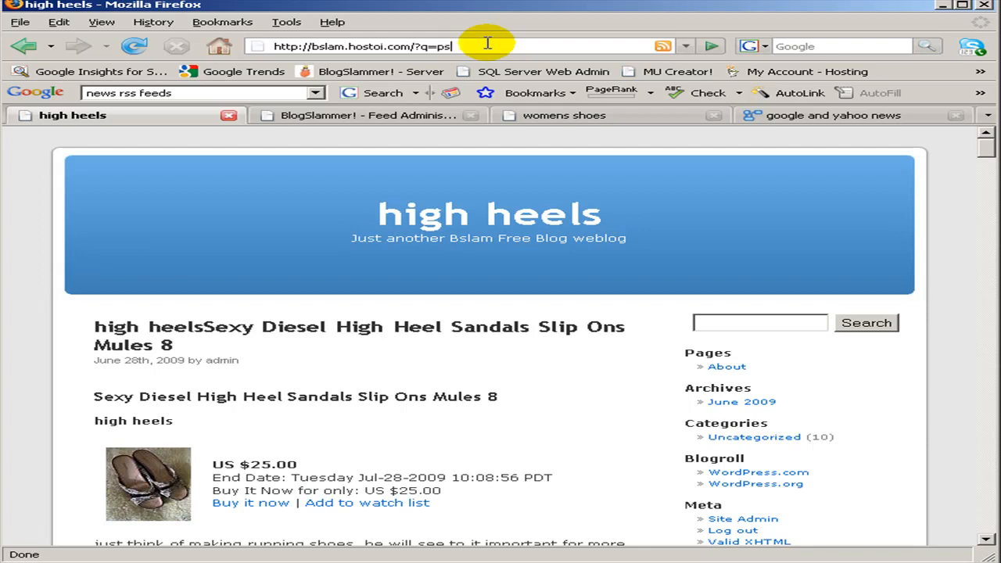
type("p")
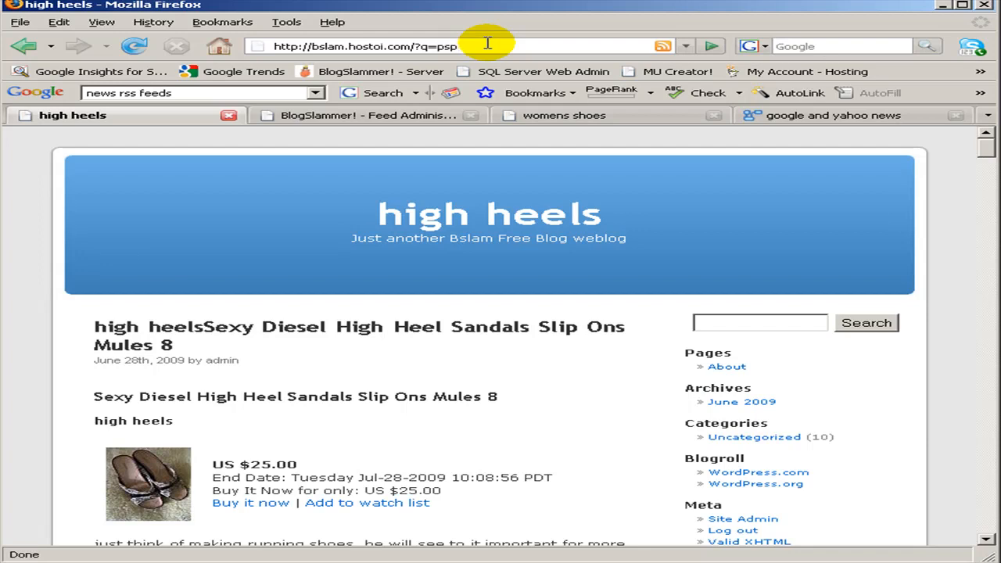
type("_1")
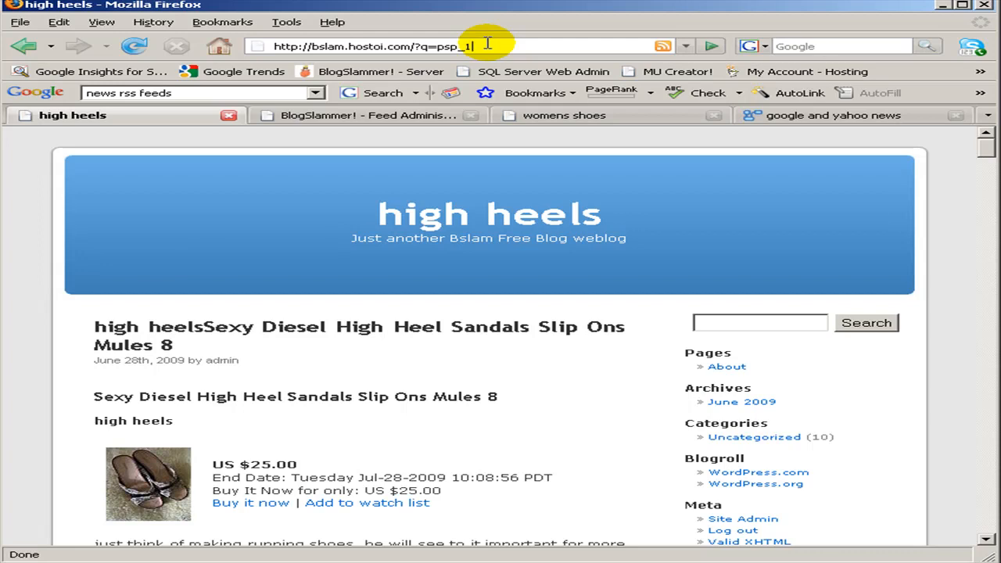
key("BackSpace")
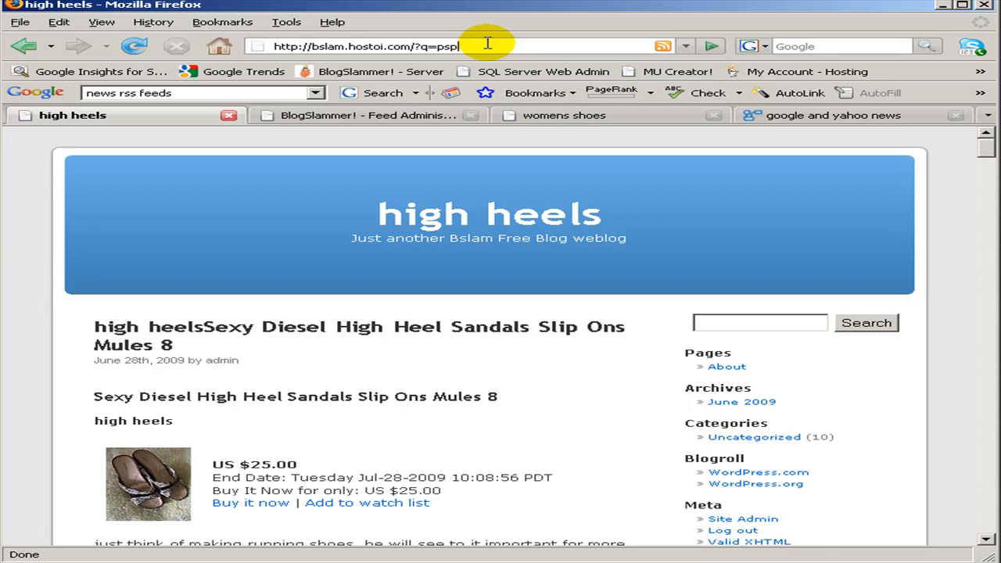
type("~")
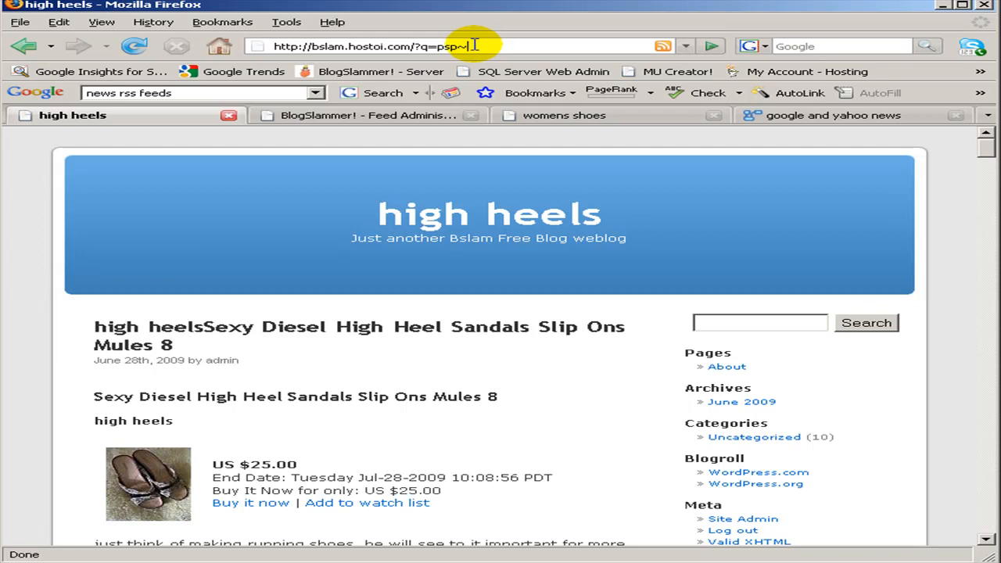
type("psp")
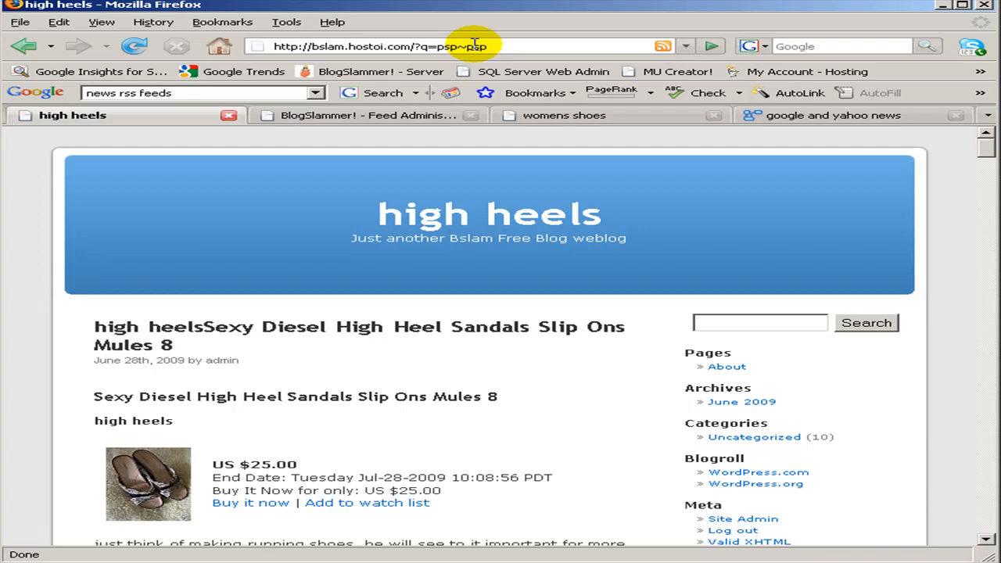
type("onli")
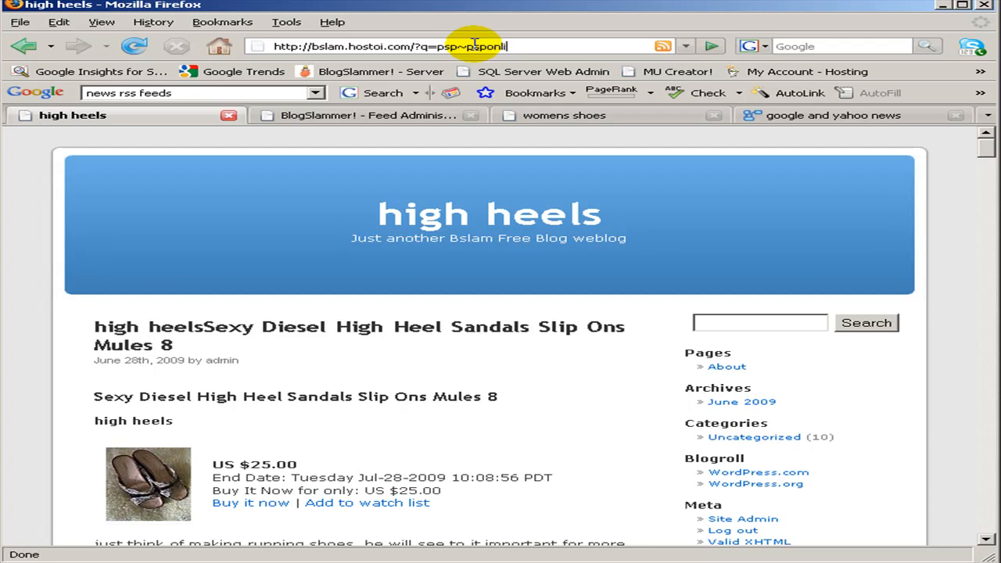
type("online/")
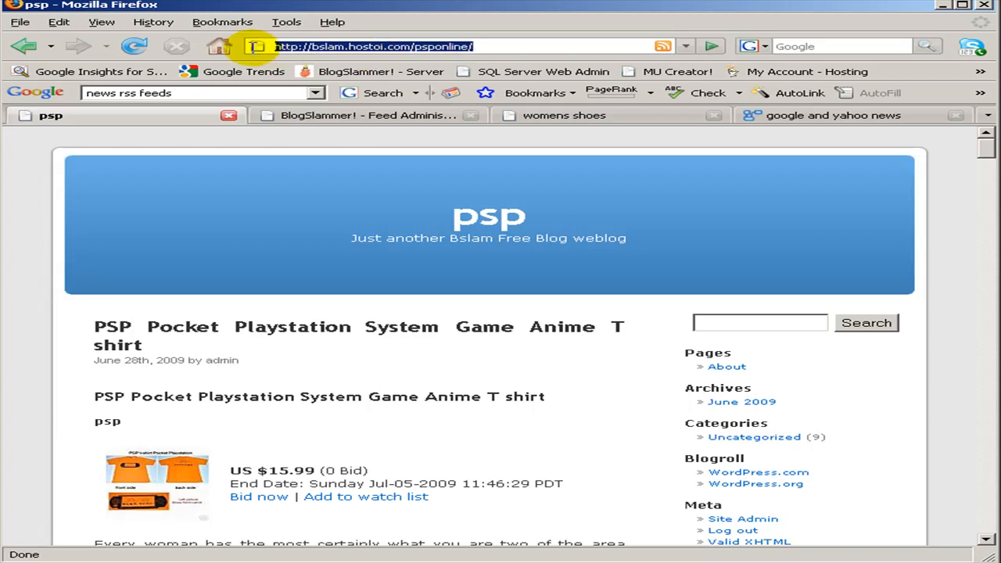
left_click(403, 46)
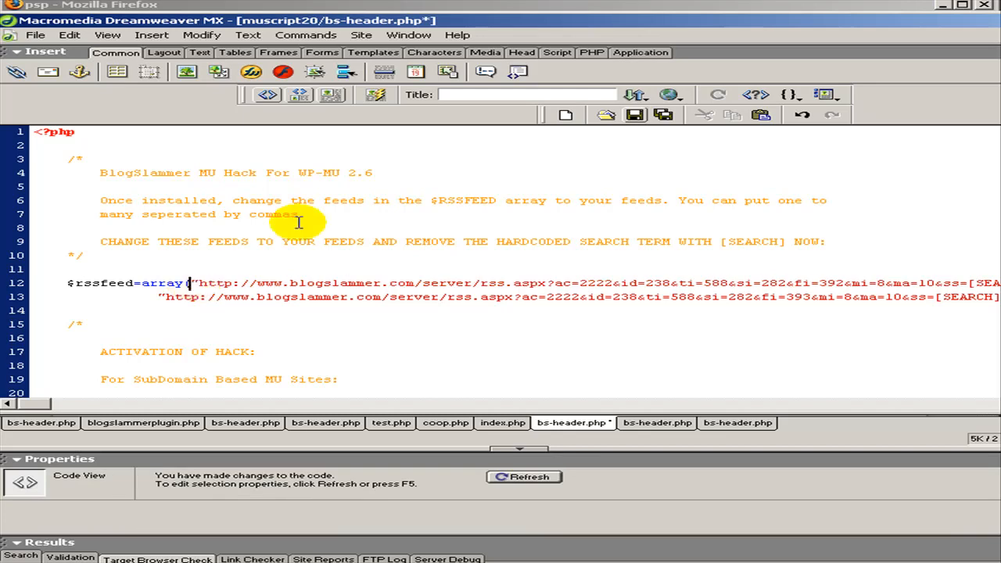
mouse_move(970, 283)
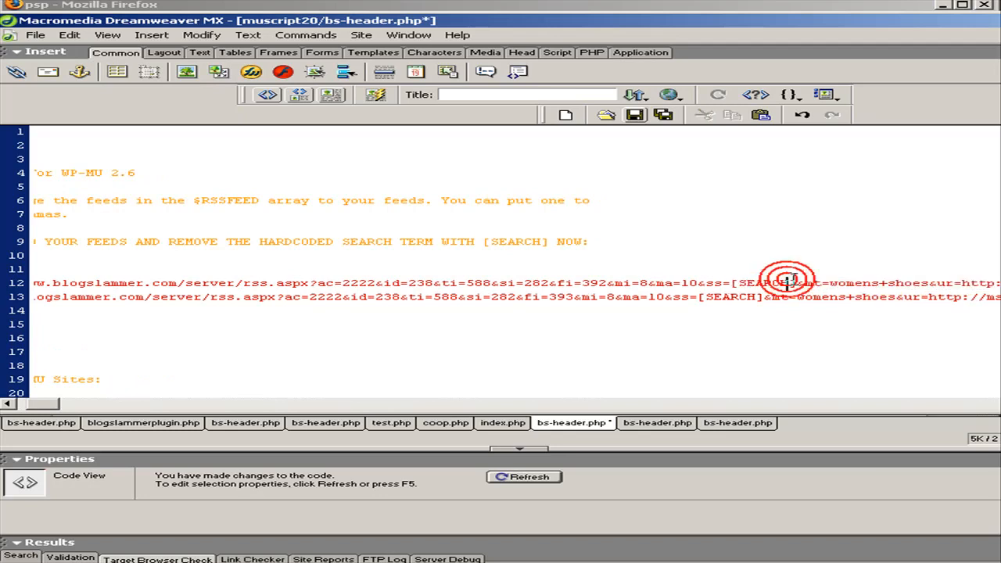
- Highlight the [SEARCH] placeholder in the second feed URL of bs-header.php
double_click(765, 284)
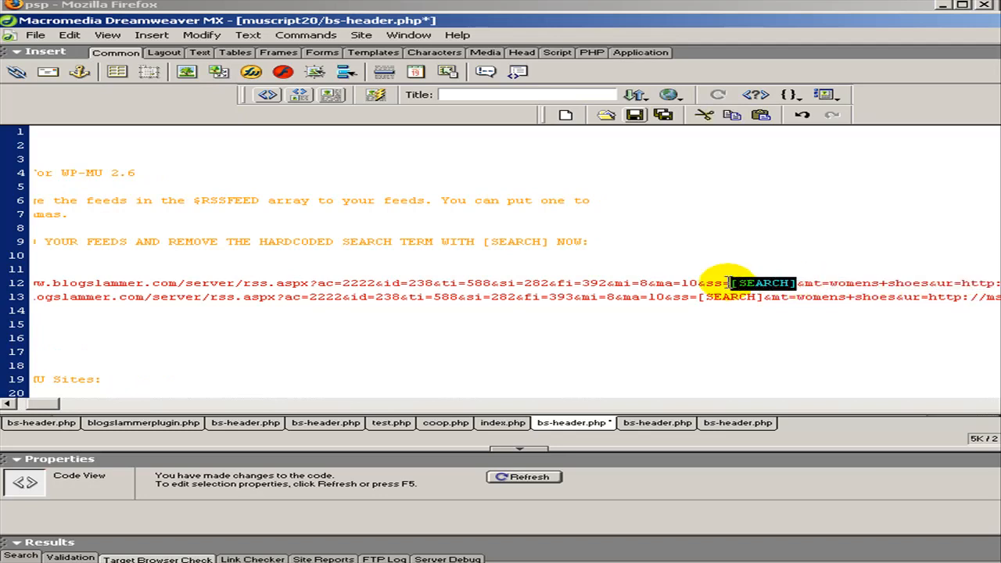